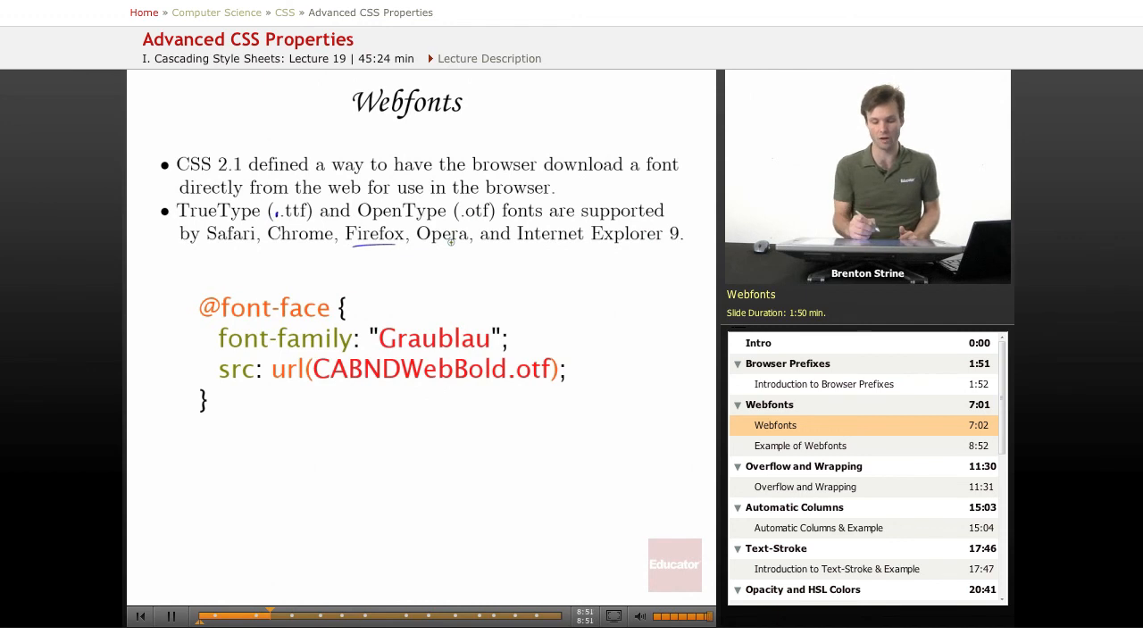
click(800, 446)
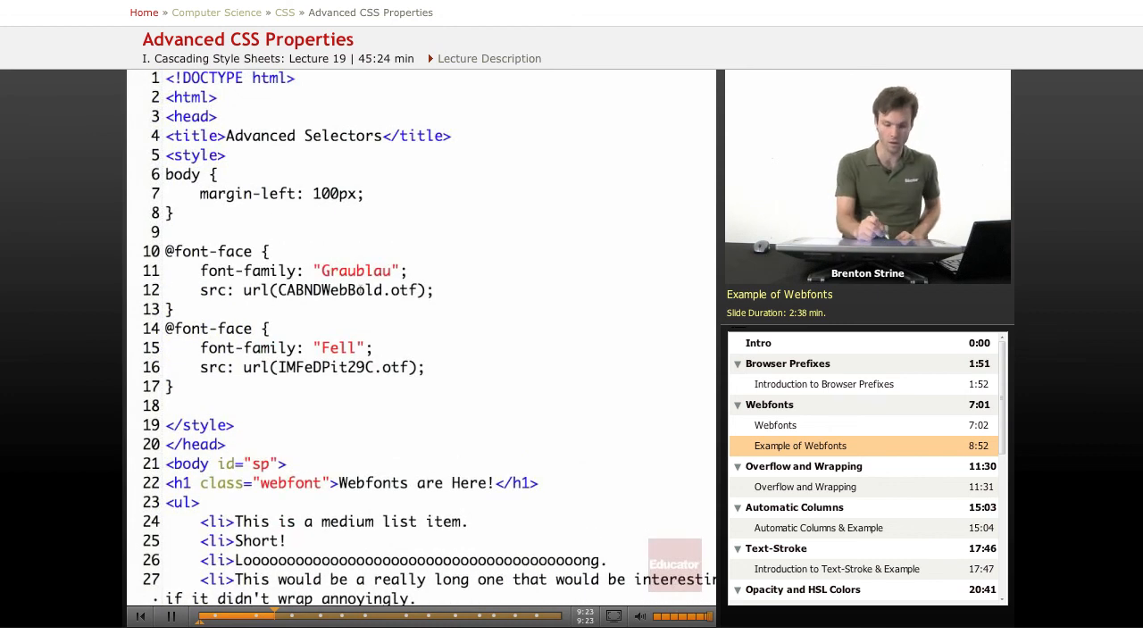
Follow the code as the h1.webfont rule gains font-family: Fell, serif at 70px.
double_click(296, 289)
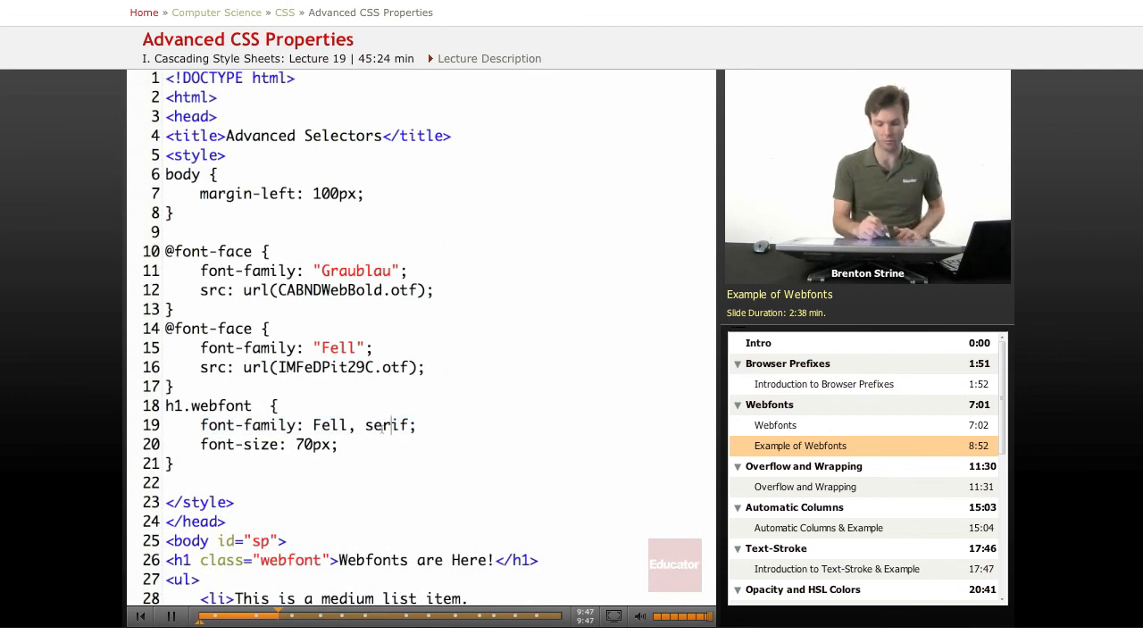
double_click(328, 425)
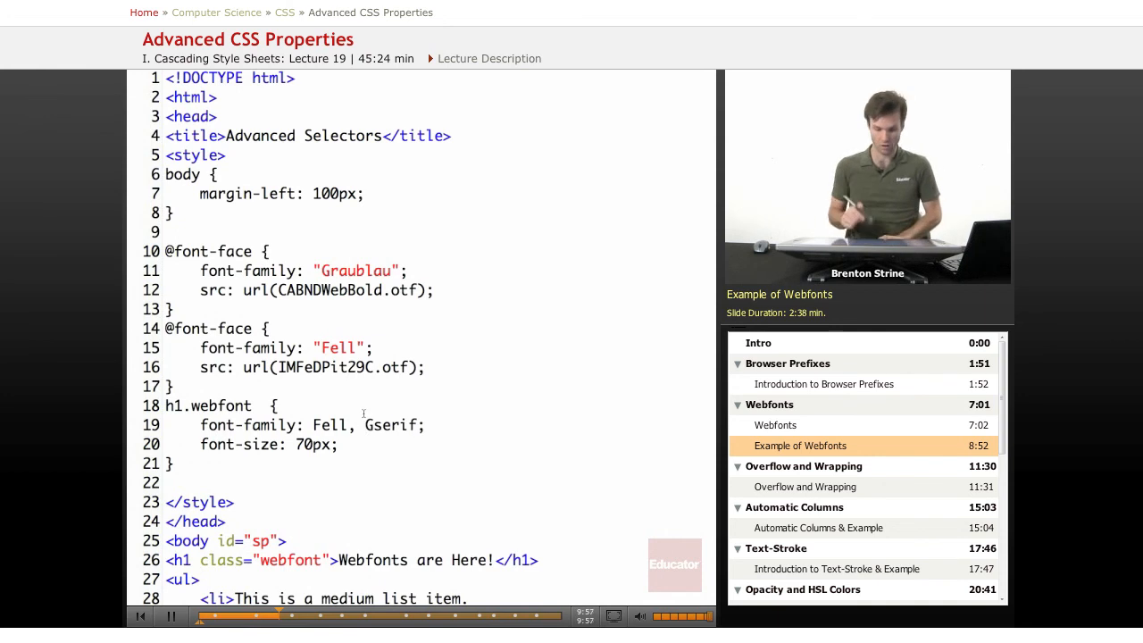
double_click(355, 271)
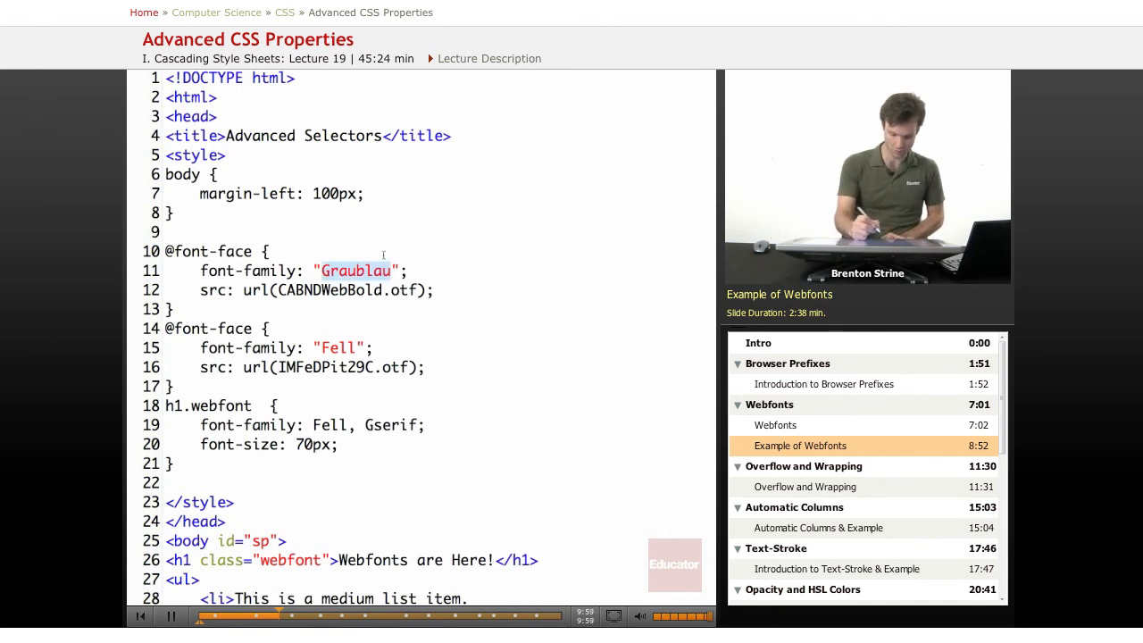
text(Graublau,)
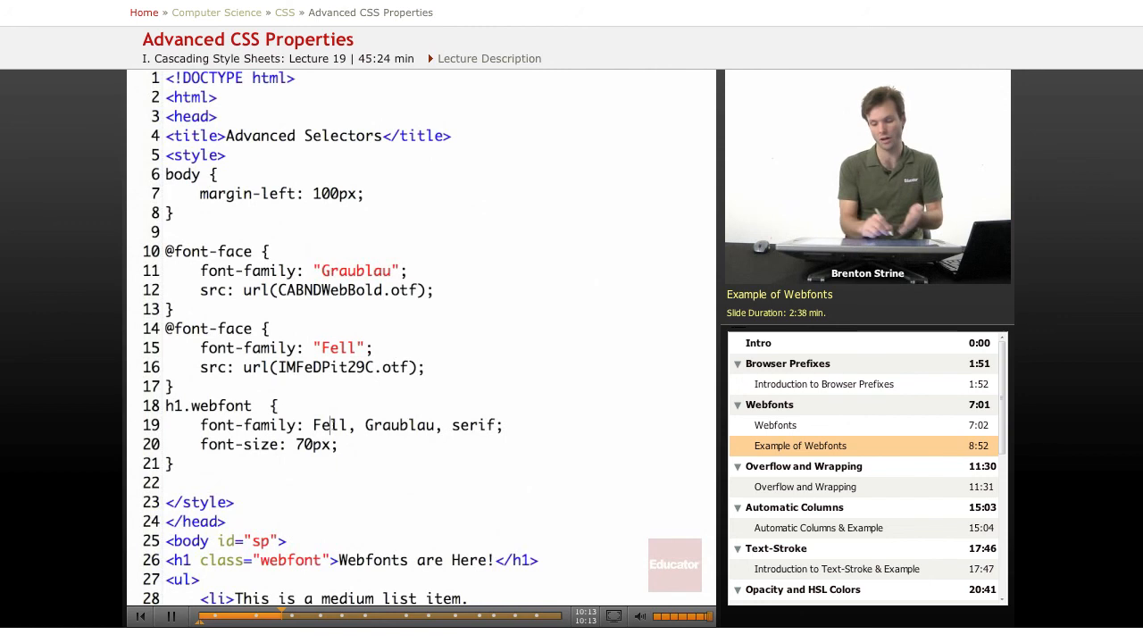
double_click(400, 425)
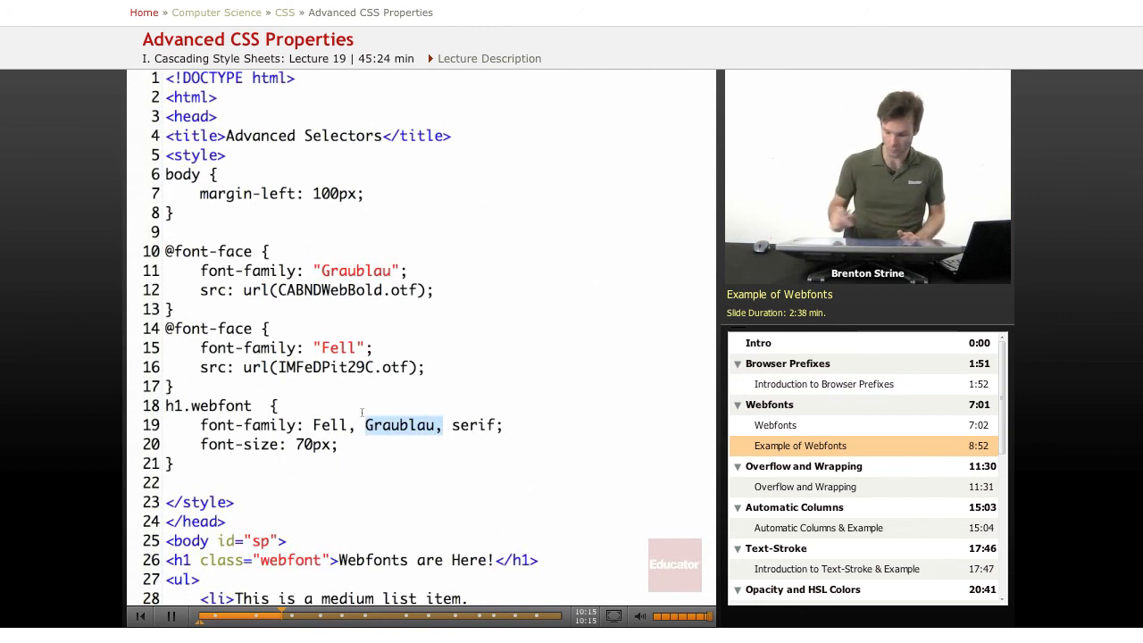
key(Delete)
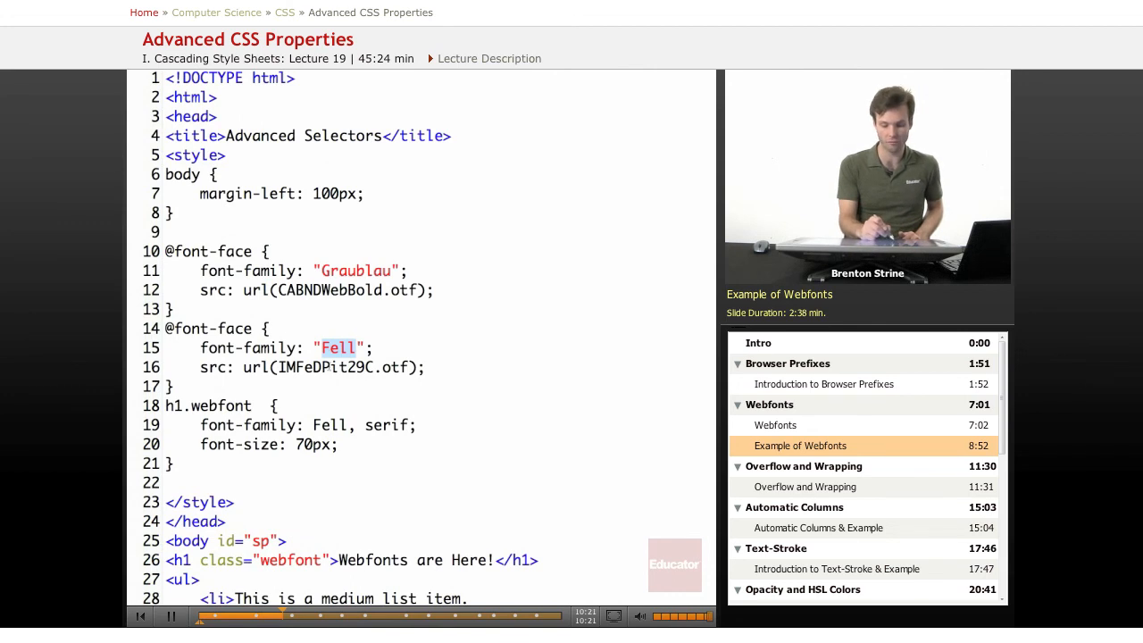
Highlight the Fell font name and the word 'are' in the rendered 'Webfonts are Here!' heading.
double_click(328, 425)
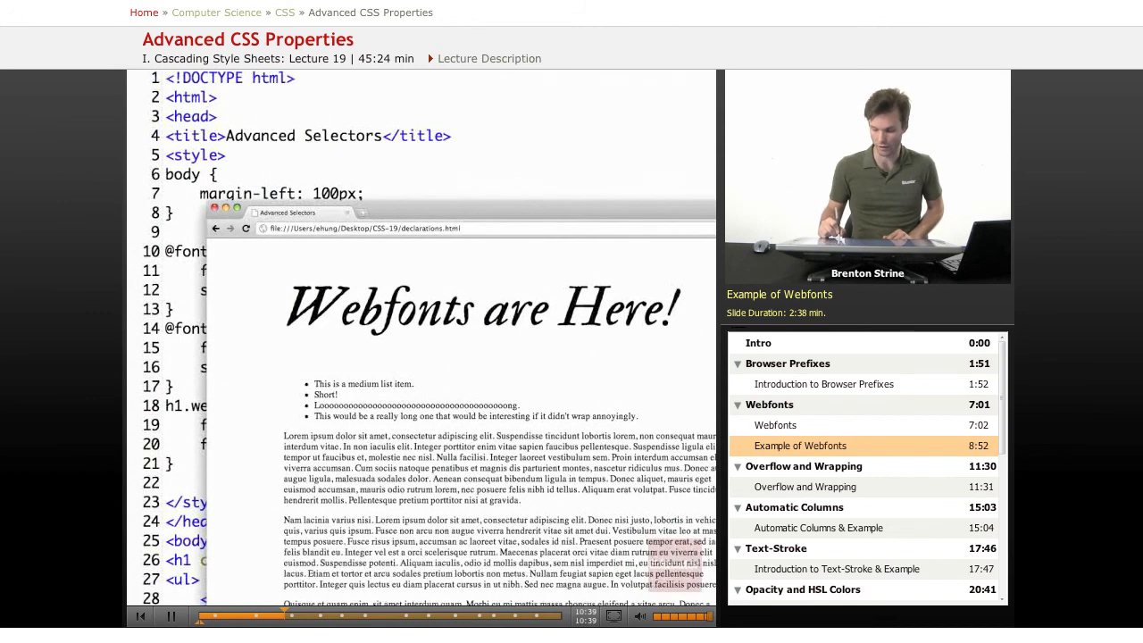
double_click(523, 311)
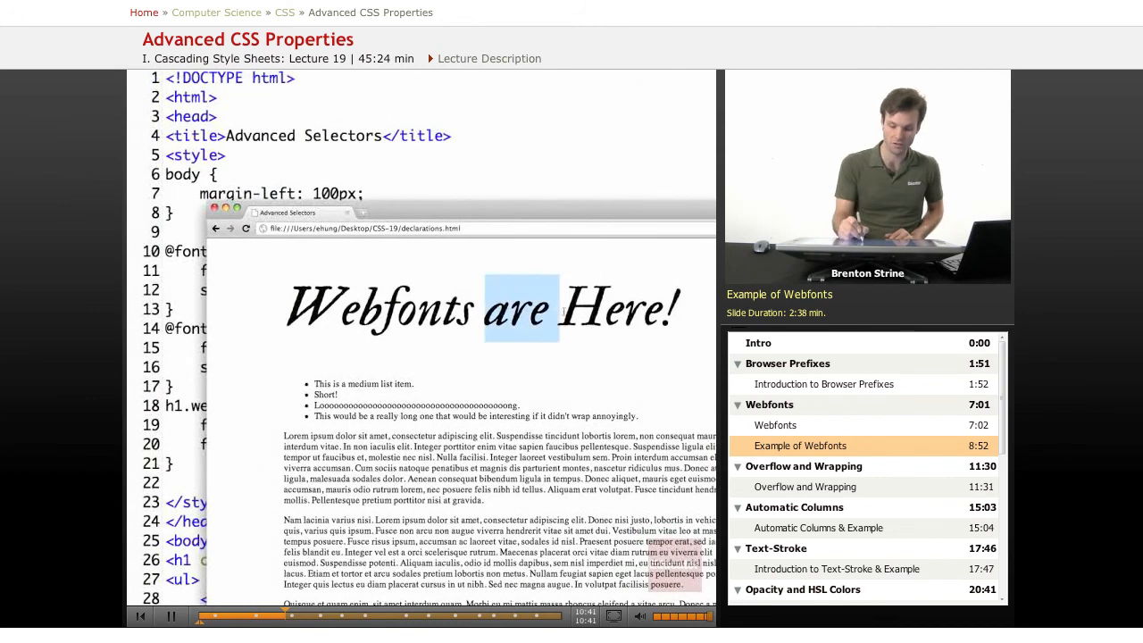